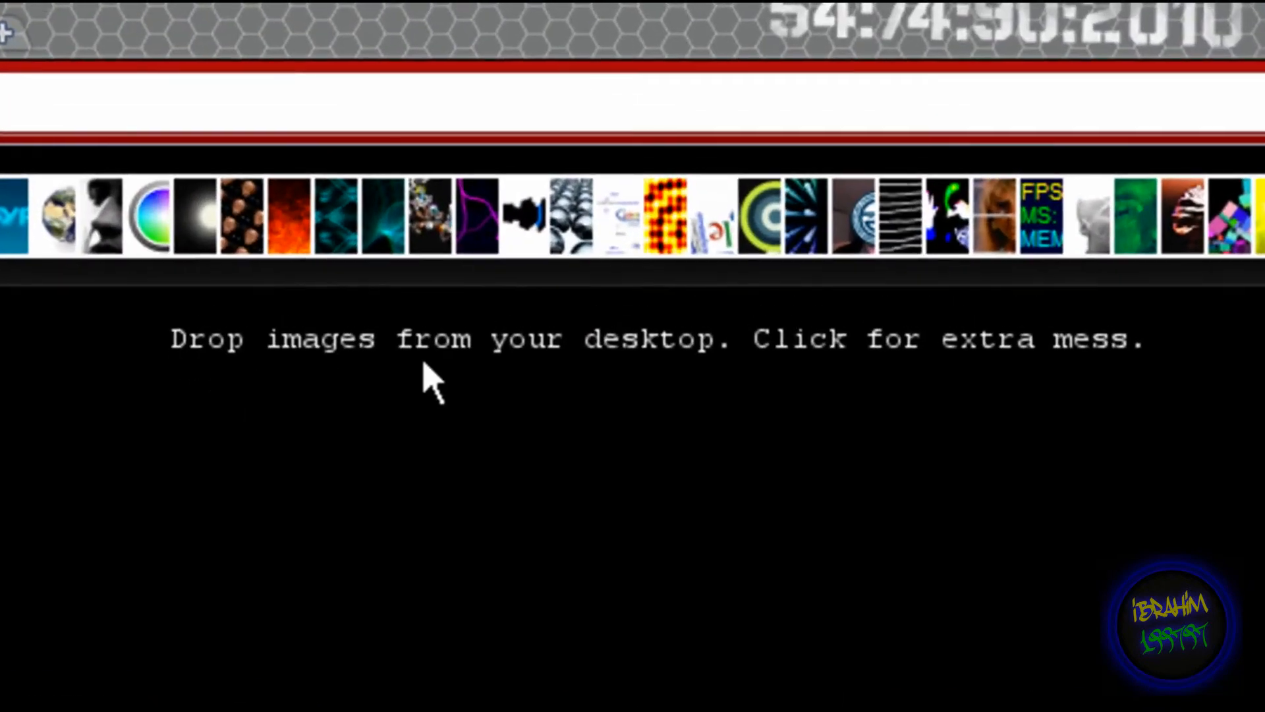
{"action": "mouse_move", "coordinate": [843, 383]}
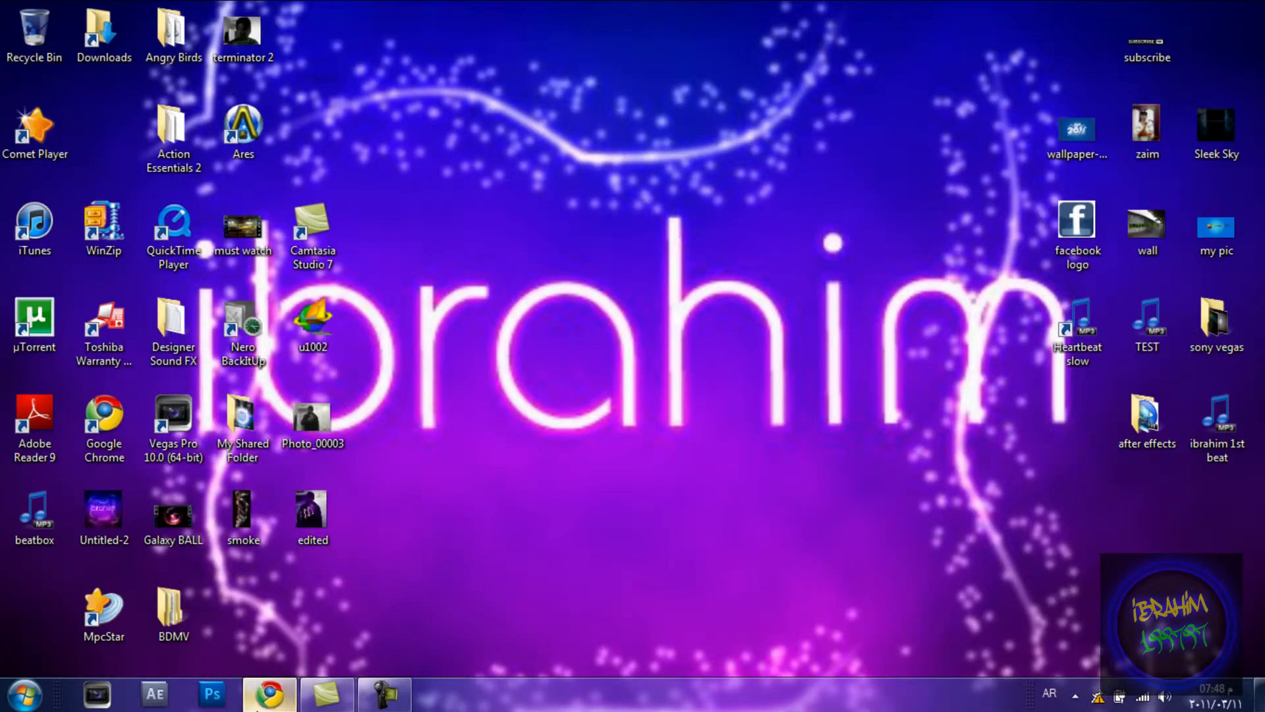
Step: Restore Chrome from the taskbar to show the smeared Disturb canvas on mrdoob.com
{"action": "left_click", "coordinate": [269, 693]}
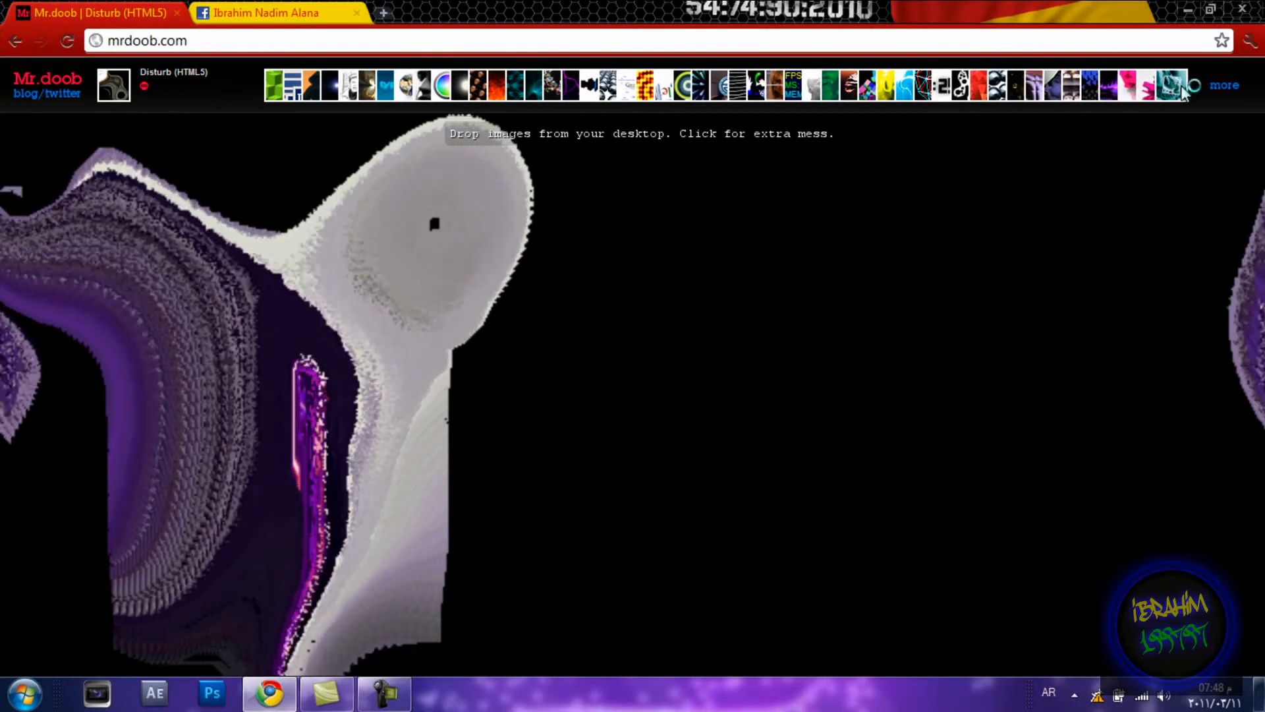
Step: Visit Google Sphere briefly, then open Water Type with rippling blue 'type' letters
{"action": "left_click", "coordinate": [1201, 85]}
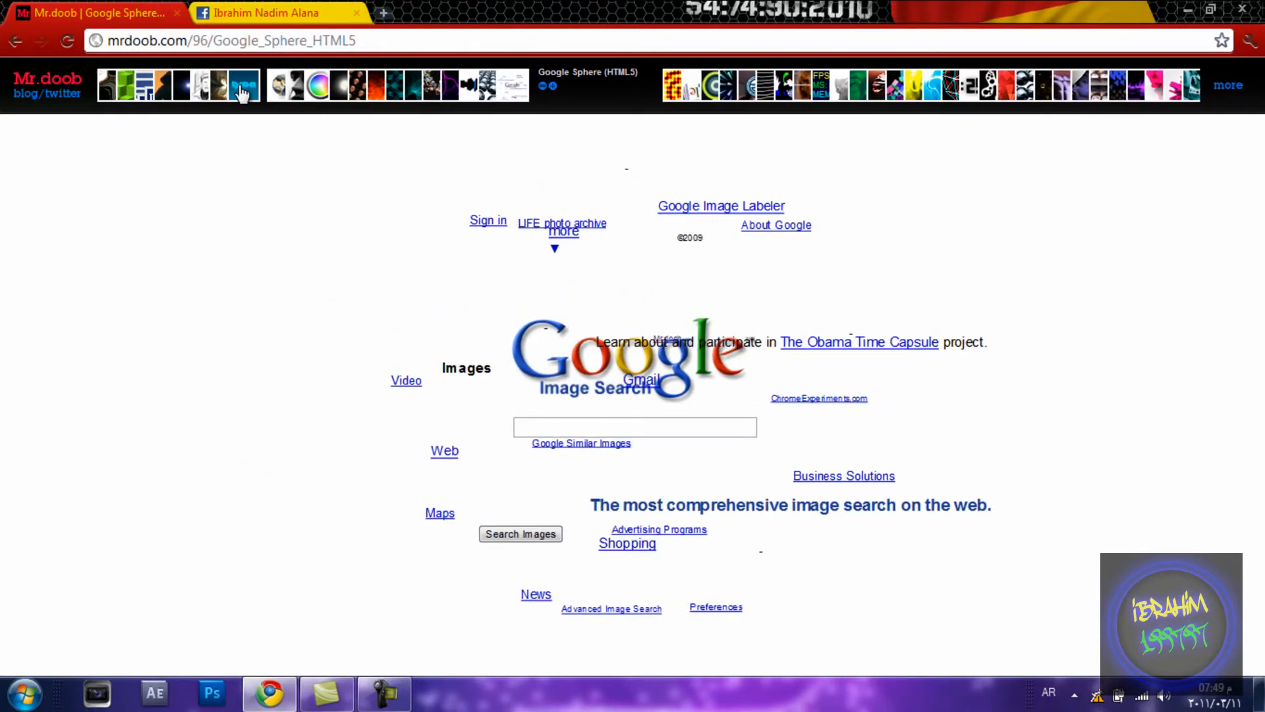
{"action": "left_click", "coordinate": [241, 85]}
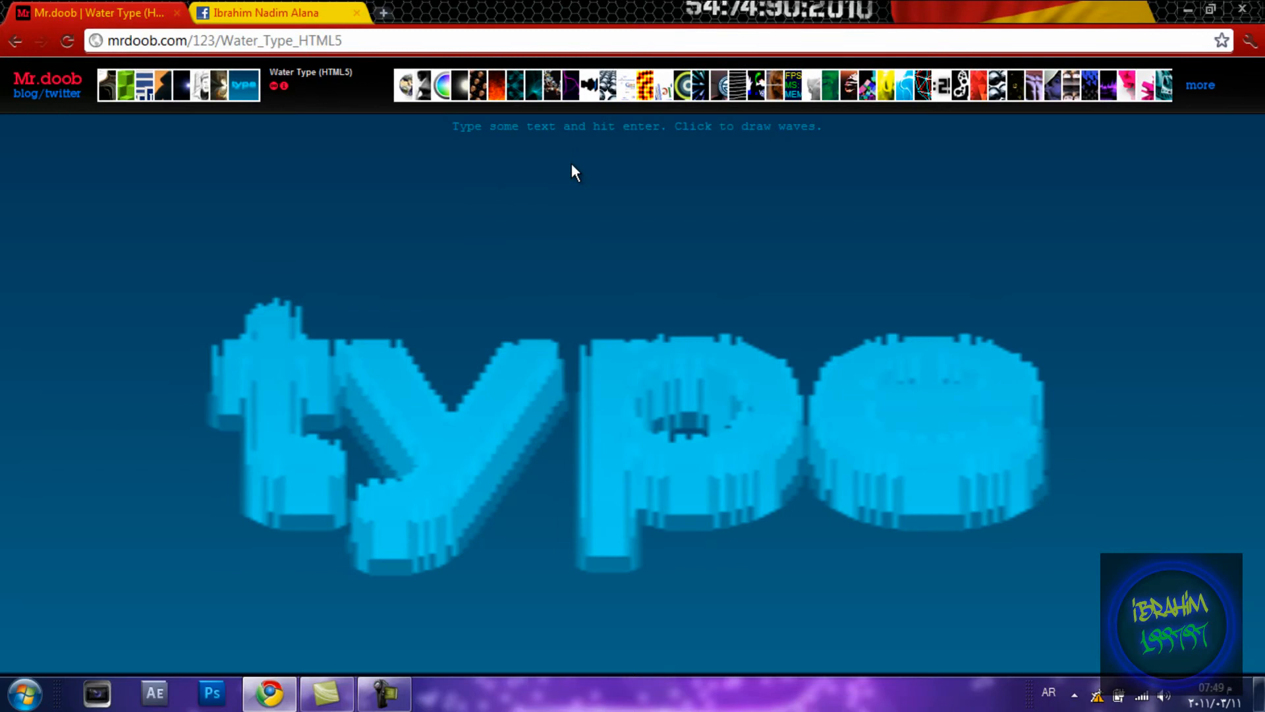
Step: Open the Multiuser Sketchpad experiment from the thumbnail strip
{"action": "left_click", "coordinate": [436, 428]}
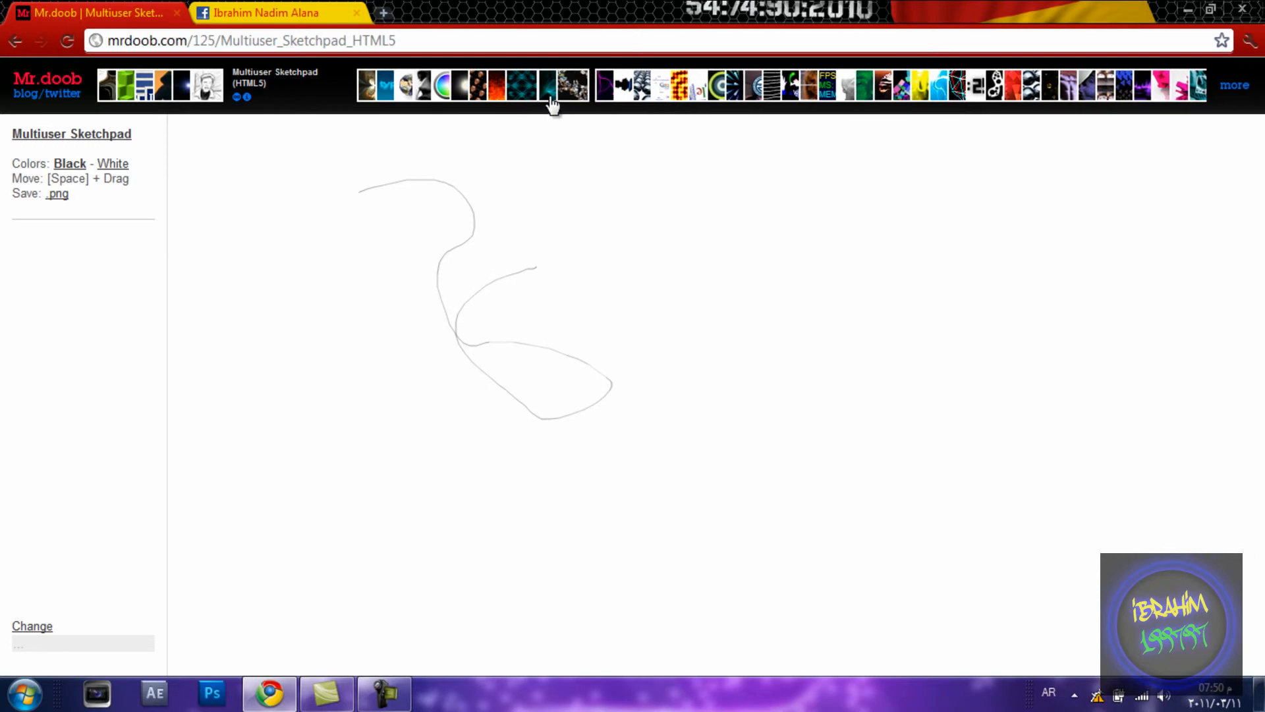
Step: Open the Water experiment, make waves, and land on the CamPoligonizer webcam demo
{"action": "left_click", "coordinate": [564, 85]}
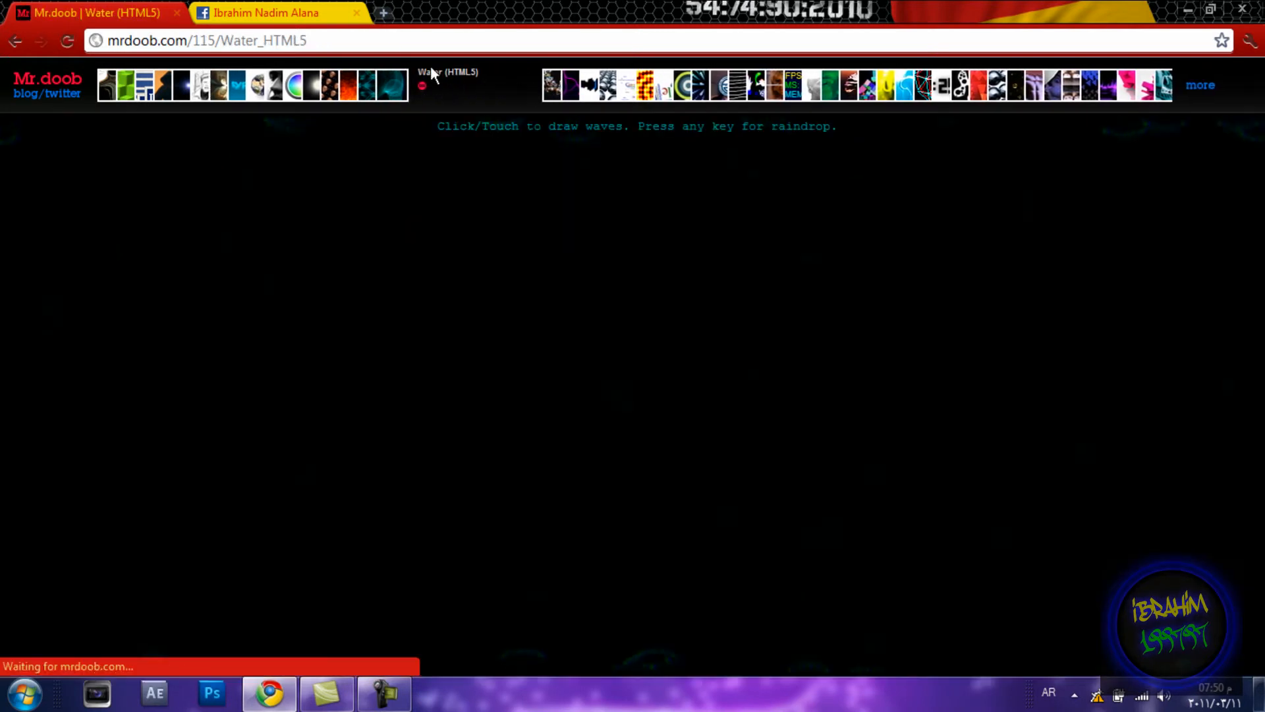
{"action": "left_click", "coordinate": [629, 355]}
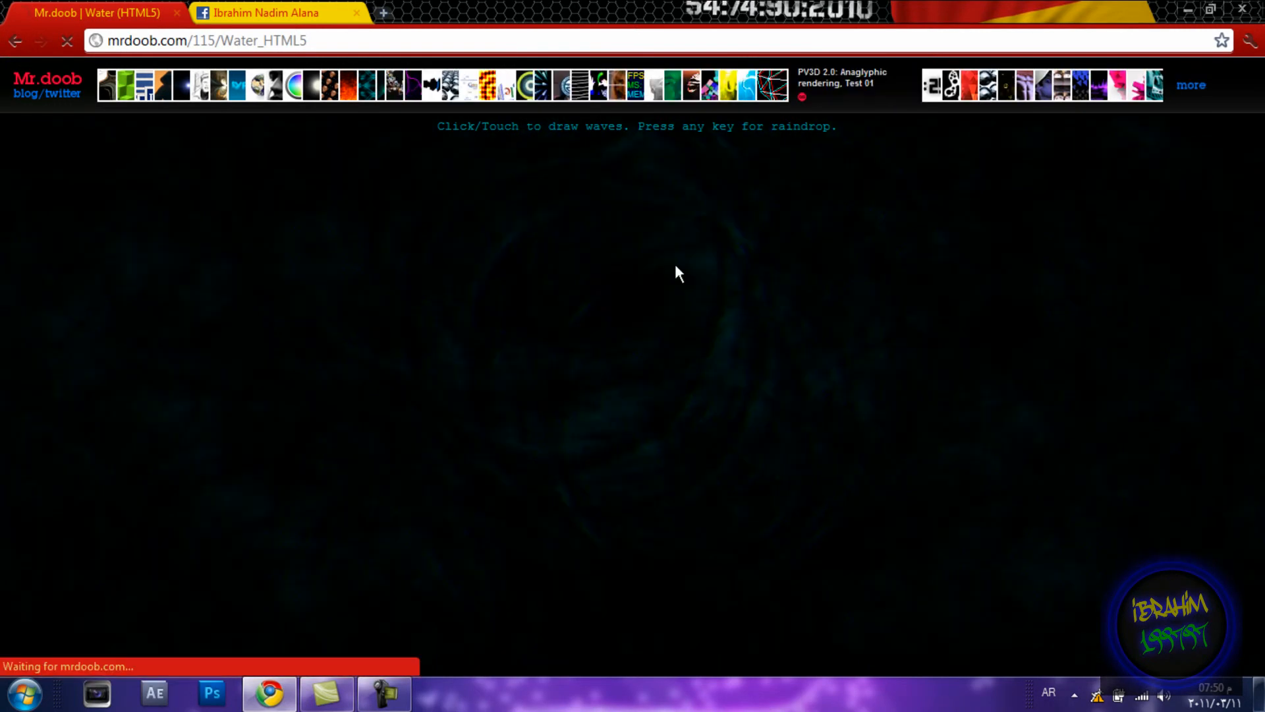
{"action": "left_click", "coordinate": [842, 86]}
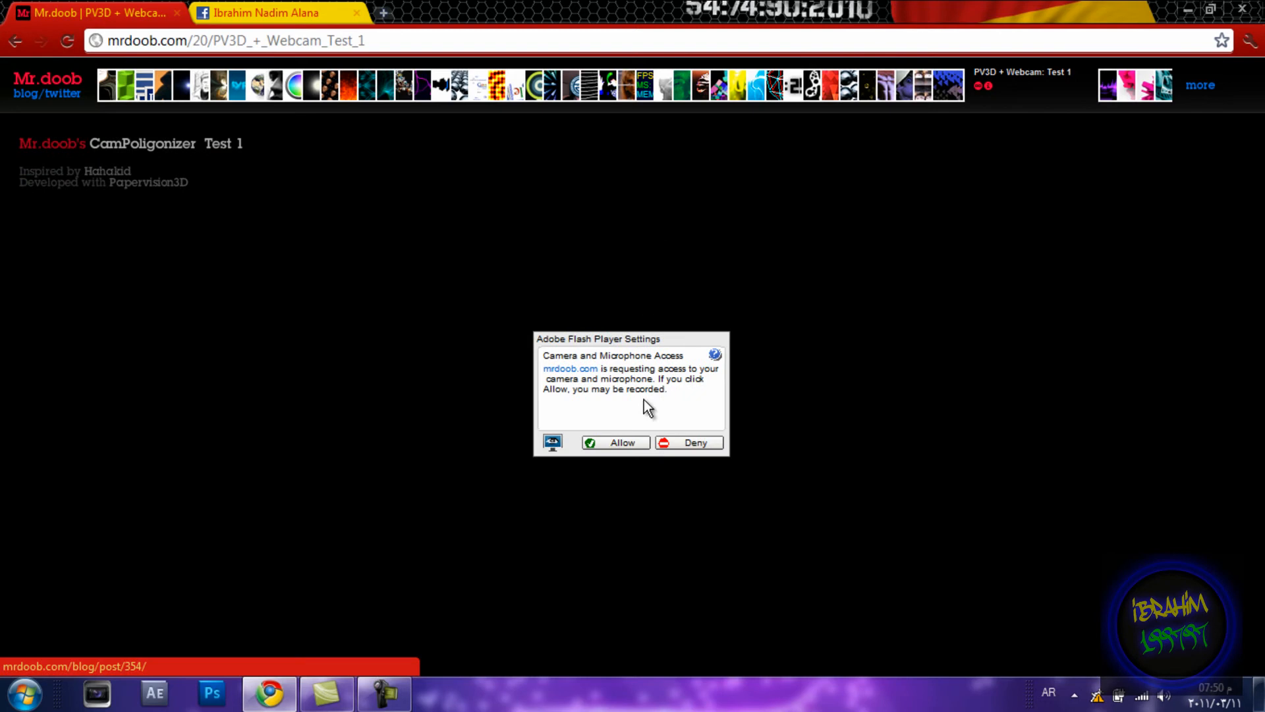
{"action": "mouse_move", "coordinate": [622, 448]}
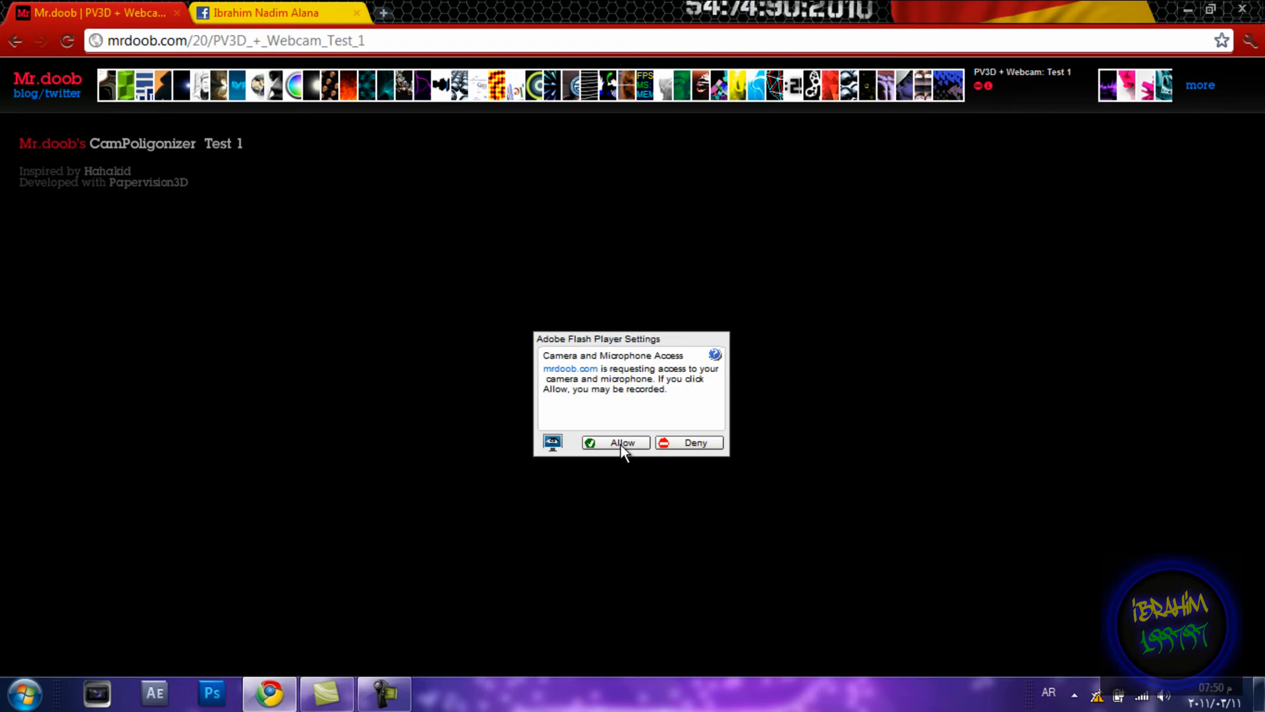
{"action": "mouse_move", "coordinate": [442, 141]}
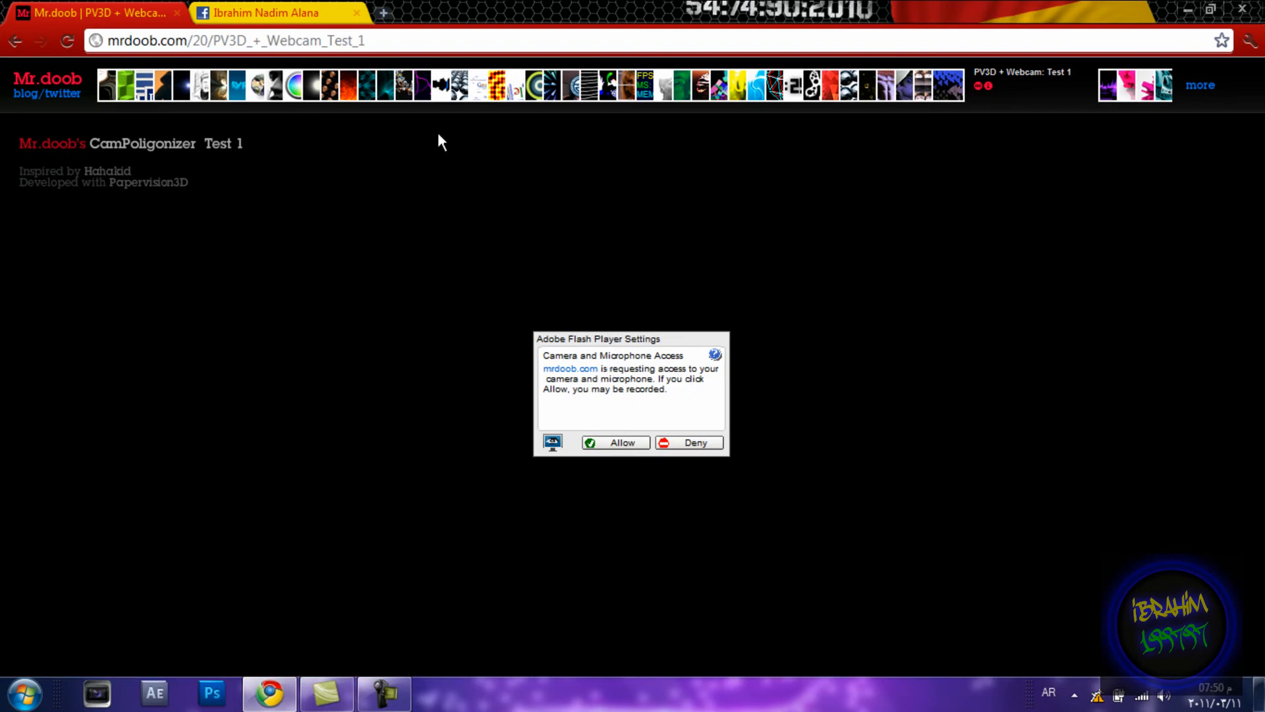